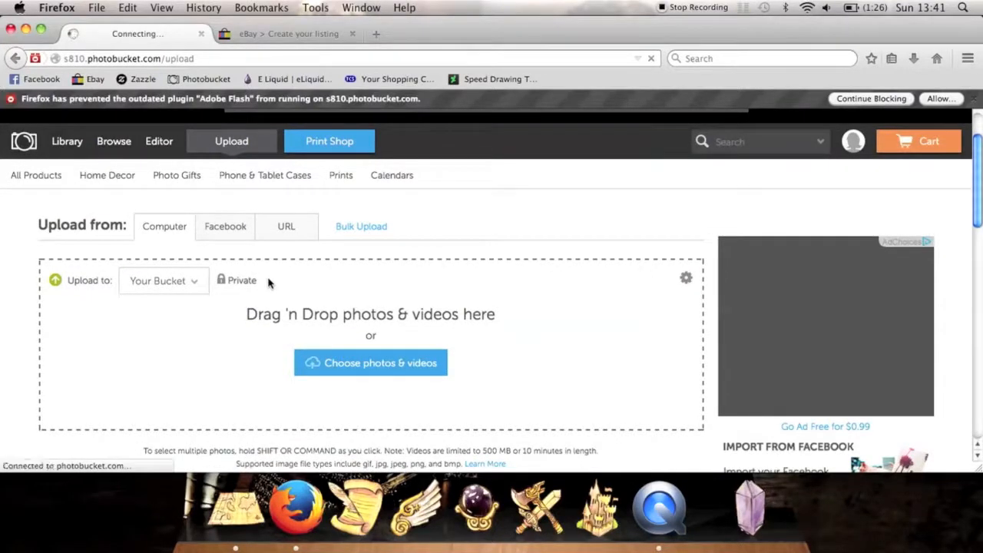
Step: Upload illuminate.jpg from the Majestik Photography folder to Photobucket
click(370, 362)
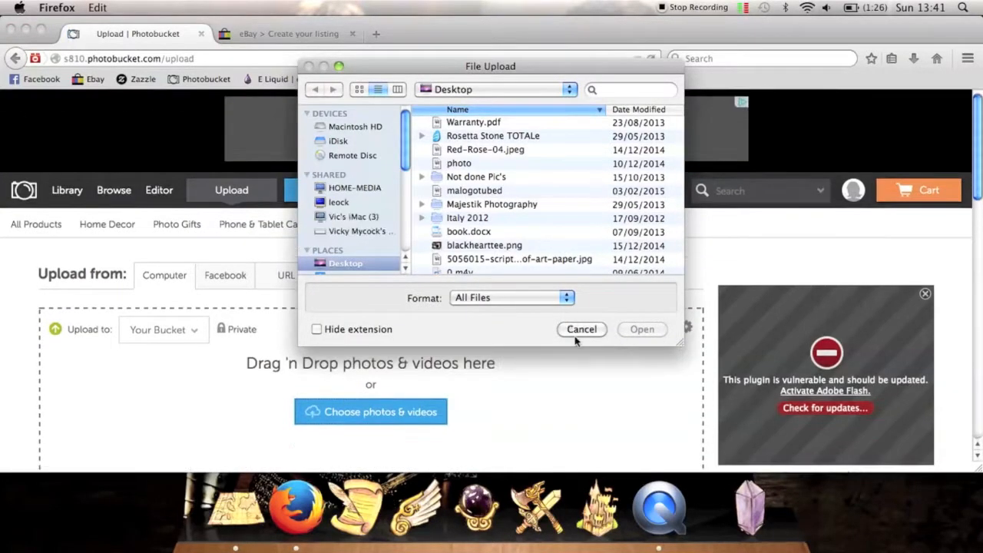
mouse_move(486, 199)
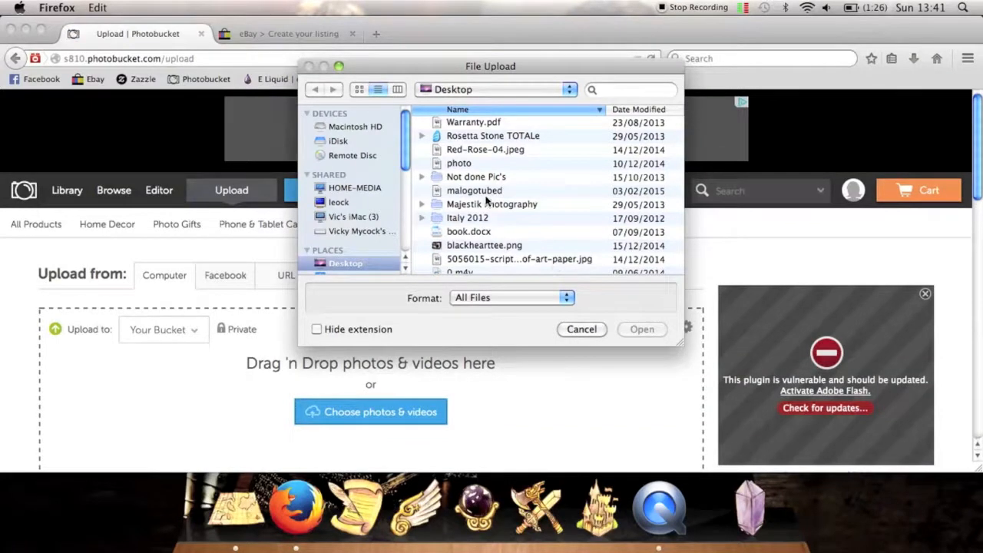
double_click(491, 203)
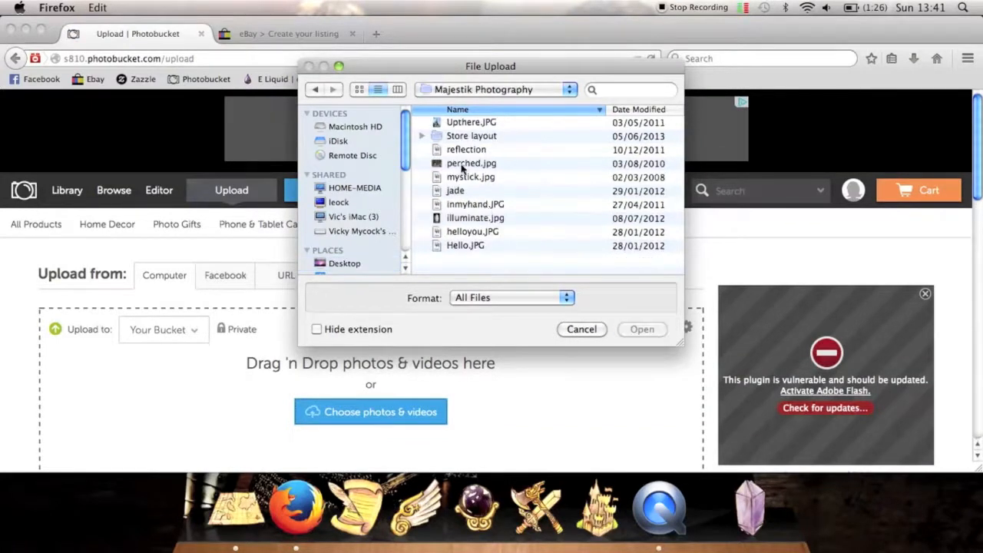
click(475, 218)
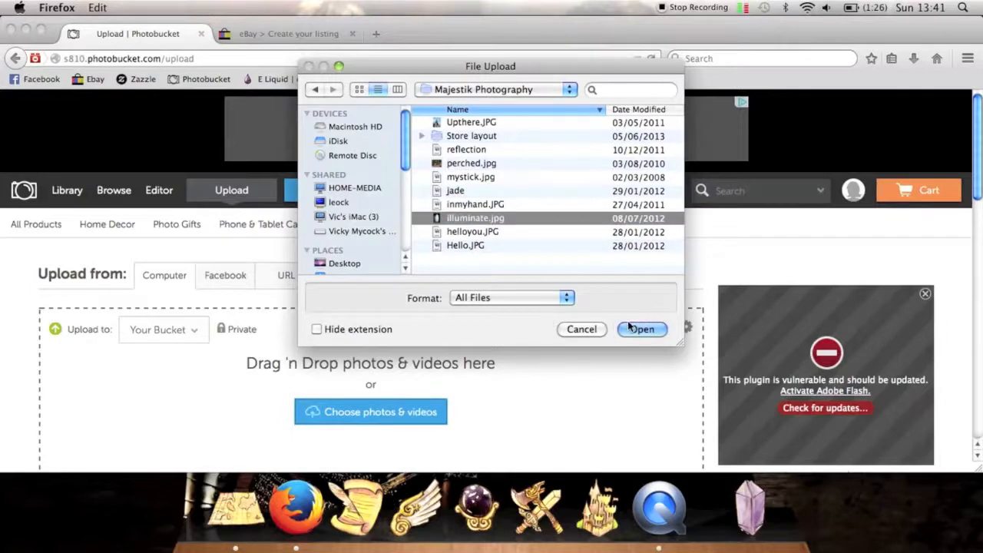
click(642, 329)
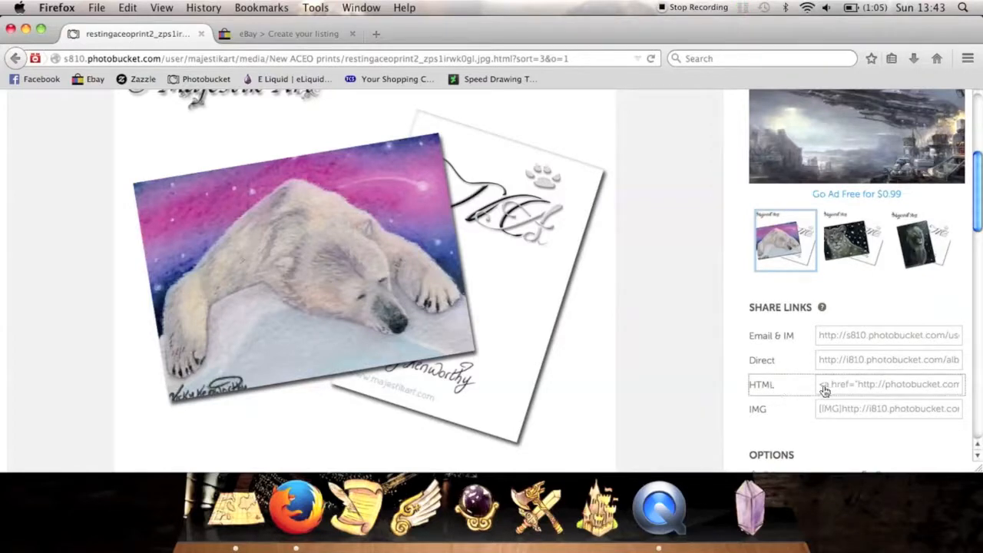
Step: Copy the polar bear image's HTML embed code from Share Links
click(288, 33)
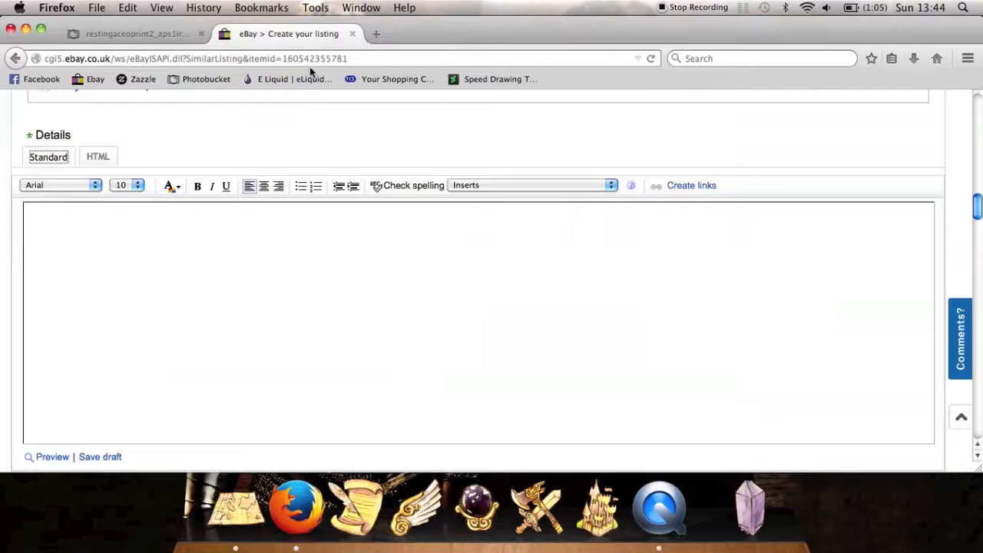
mouse_move(610, 151)
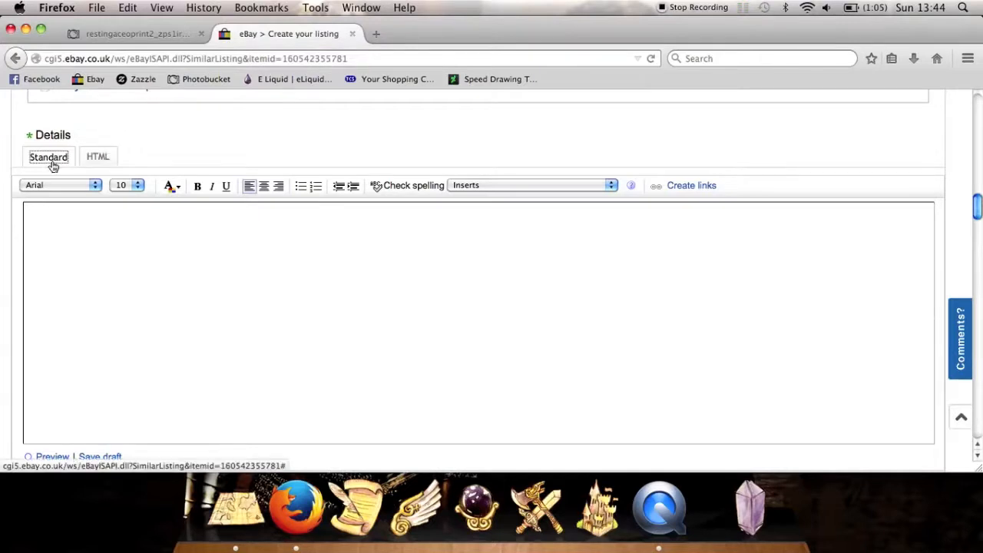
Step: Paste the copied Photobucket HTML code into the Details description in HTML mode
click(97, 156)
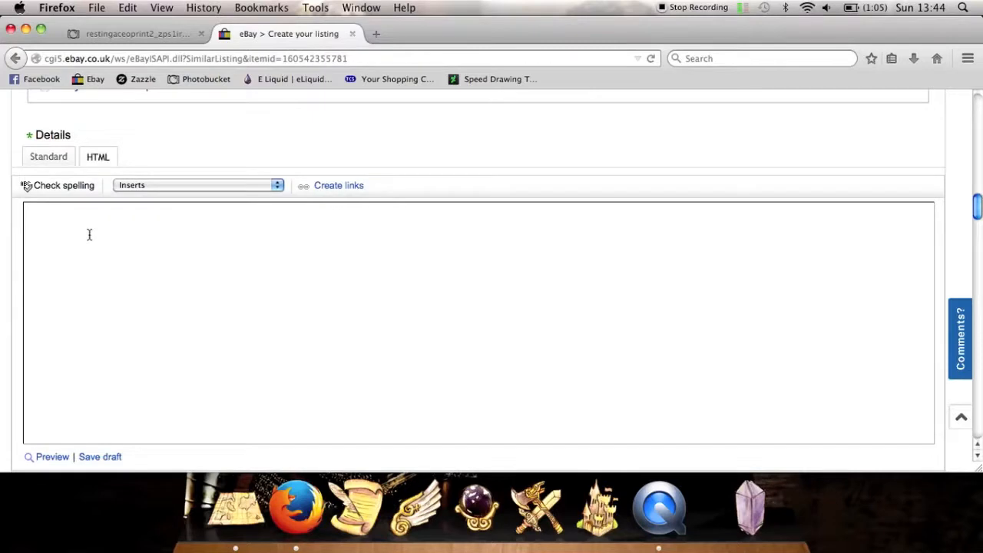
right_click(90, 234)
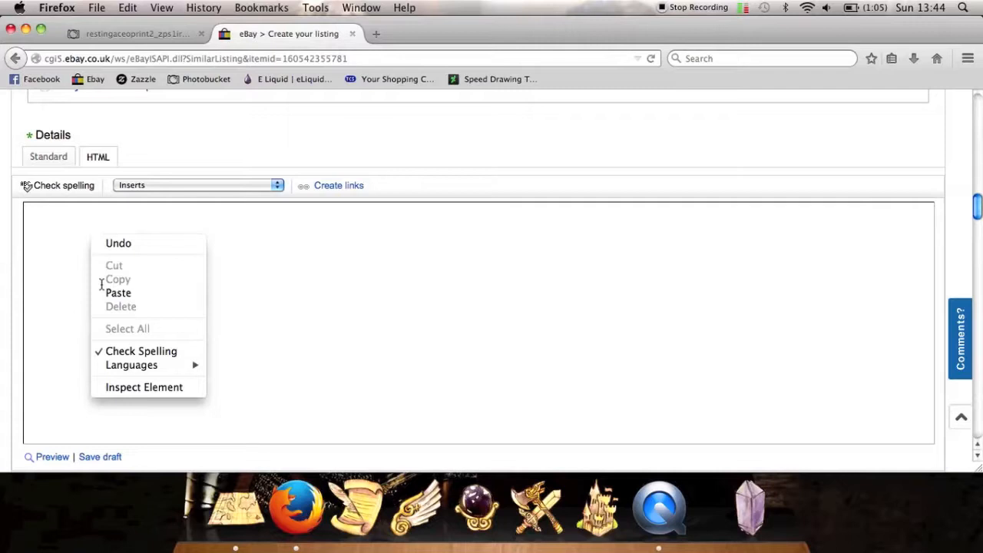
click(118, 293)
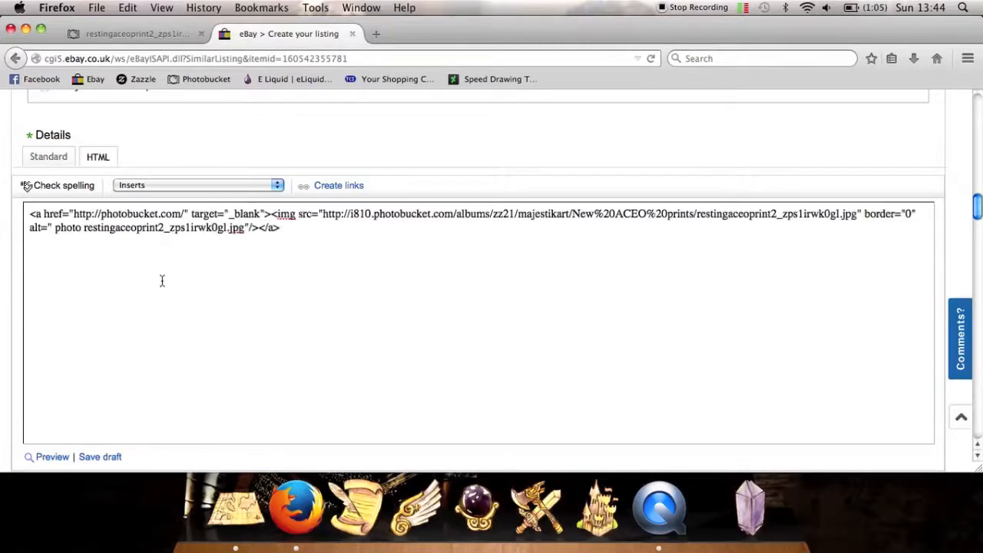
Step: Return to the Standard view to see the rendered Majestik Art polar bear ACEO image
click(48, 156)
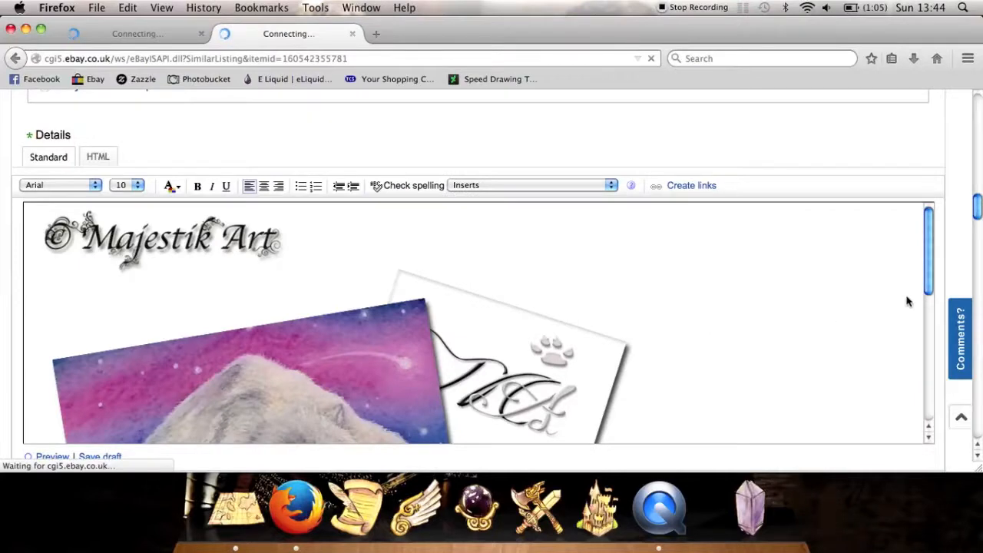
scroll(down, 3)
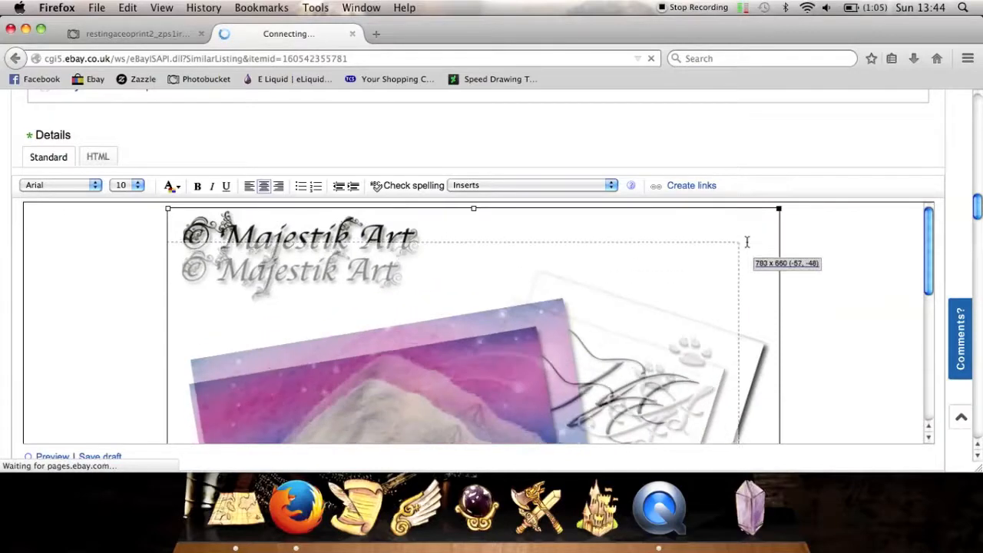
scroll(down, 3)
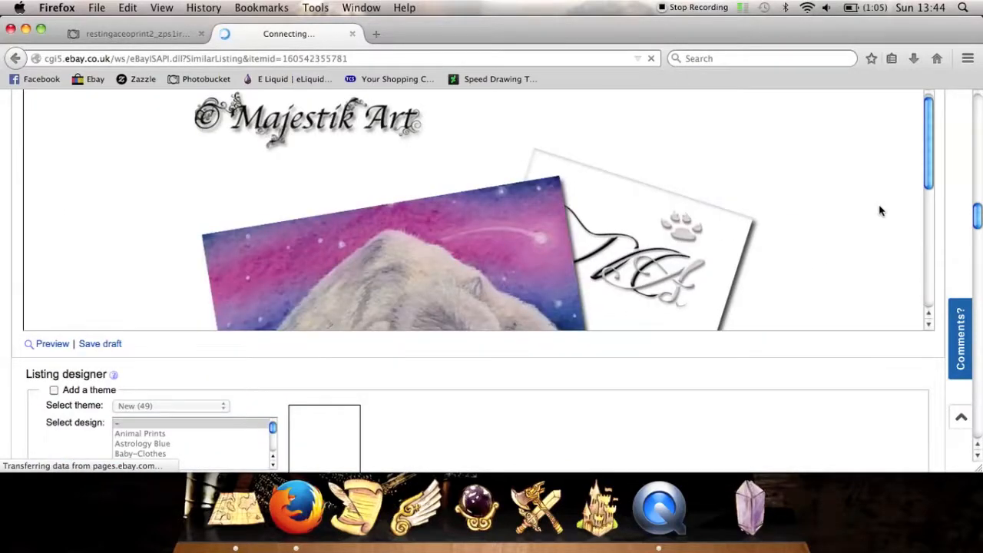
scroll(down, 3)
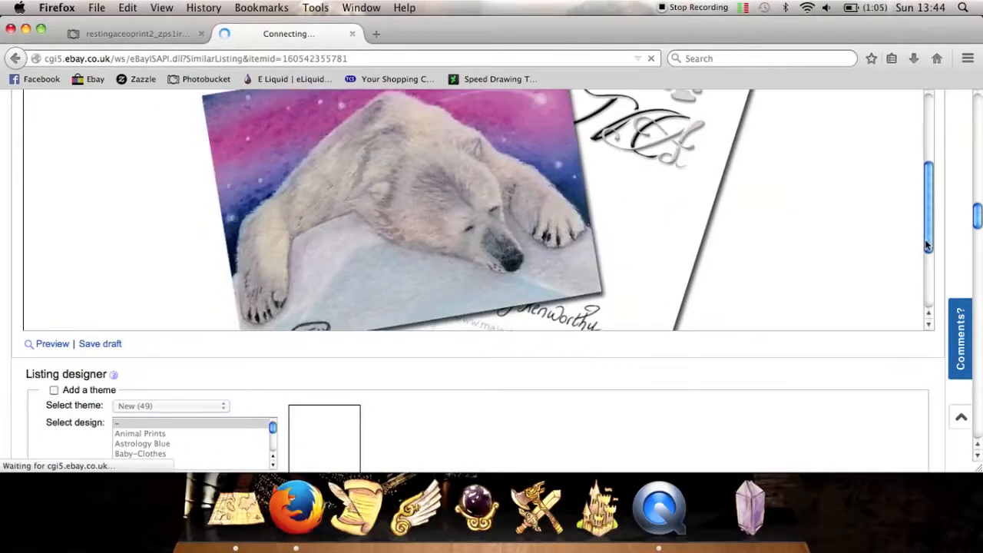
scroll(down, 3)
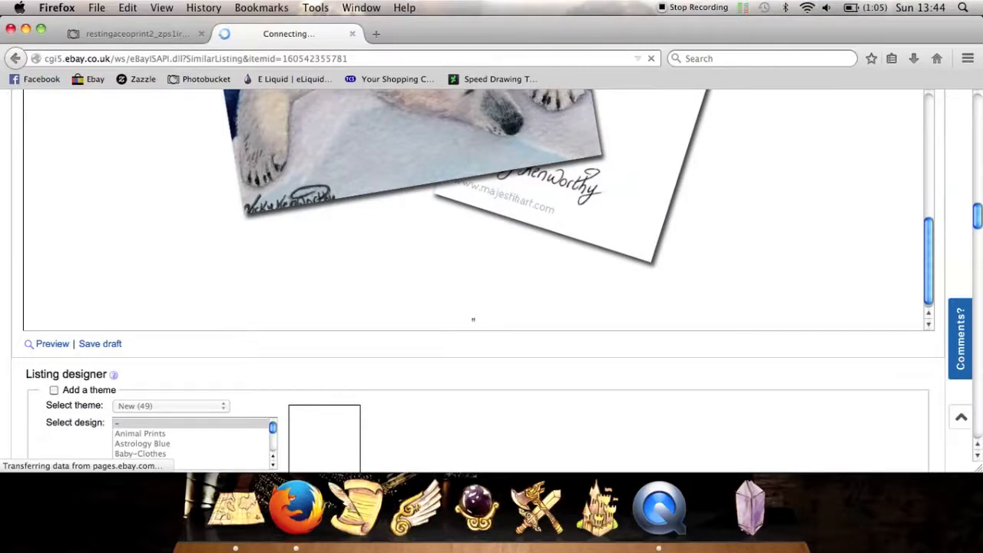
Step: Type the caption "Resting" under the image and preview the listing description
text("Restin)
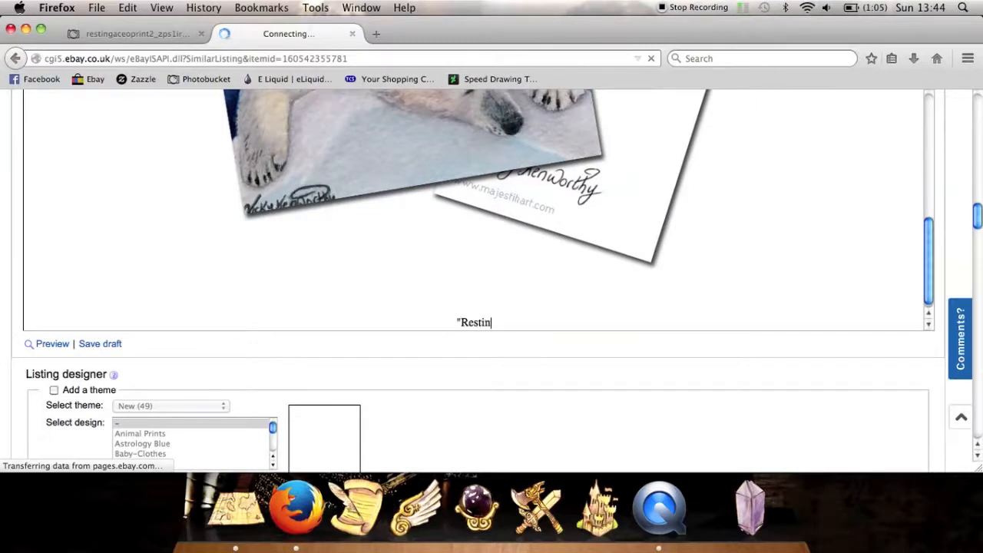
text(g")
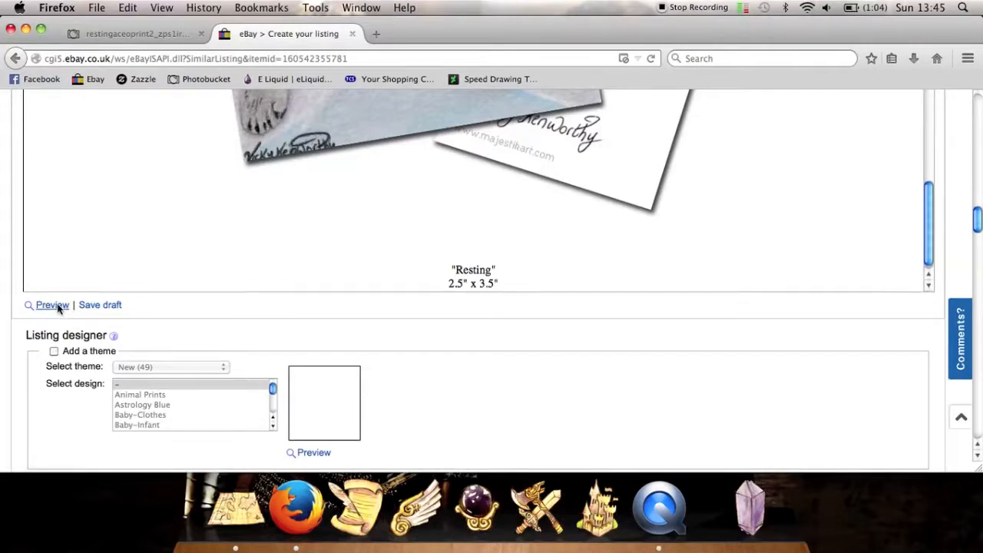
click(52, 305)
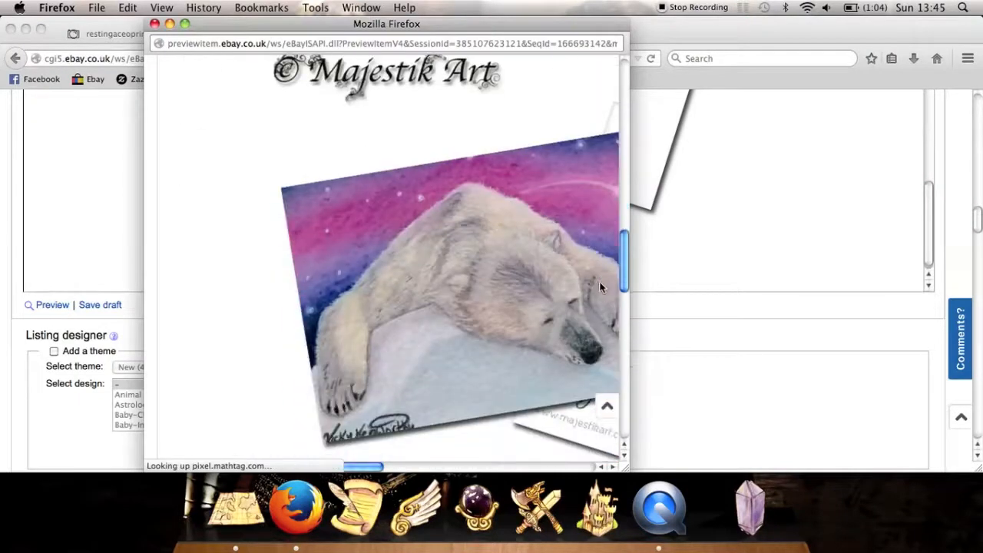
scroll(down, 3)
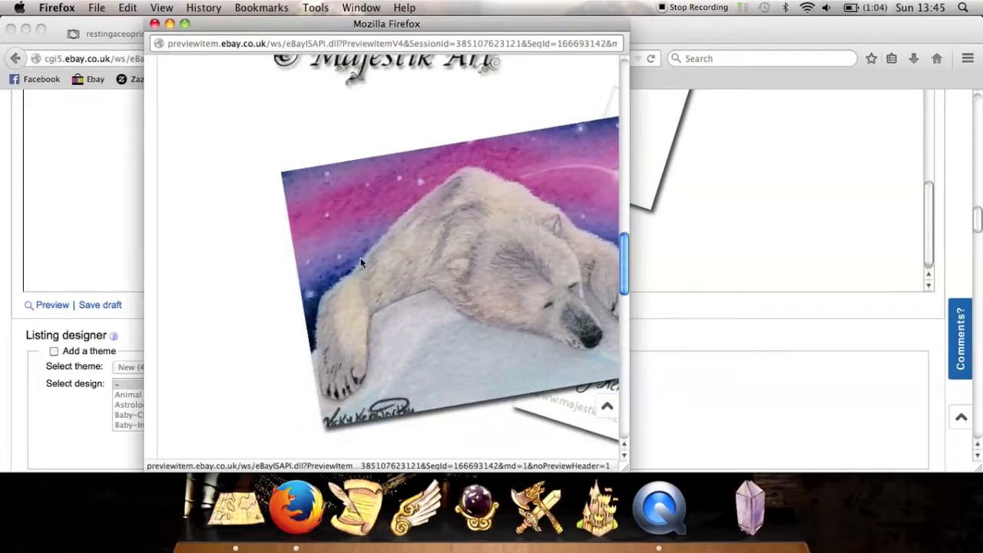